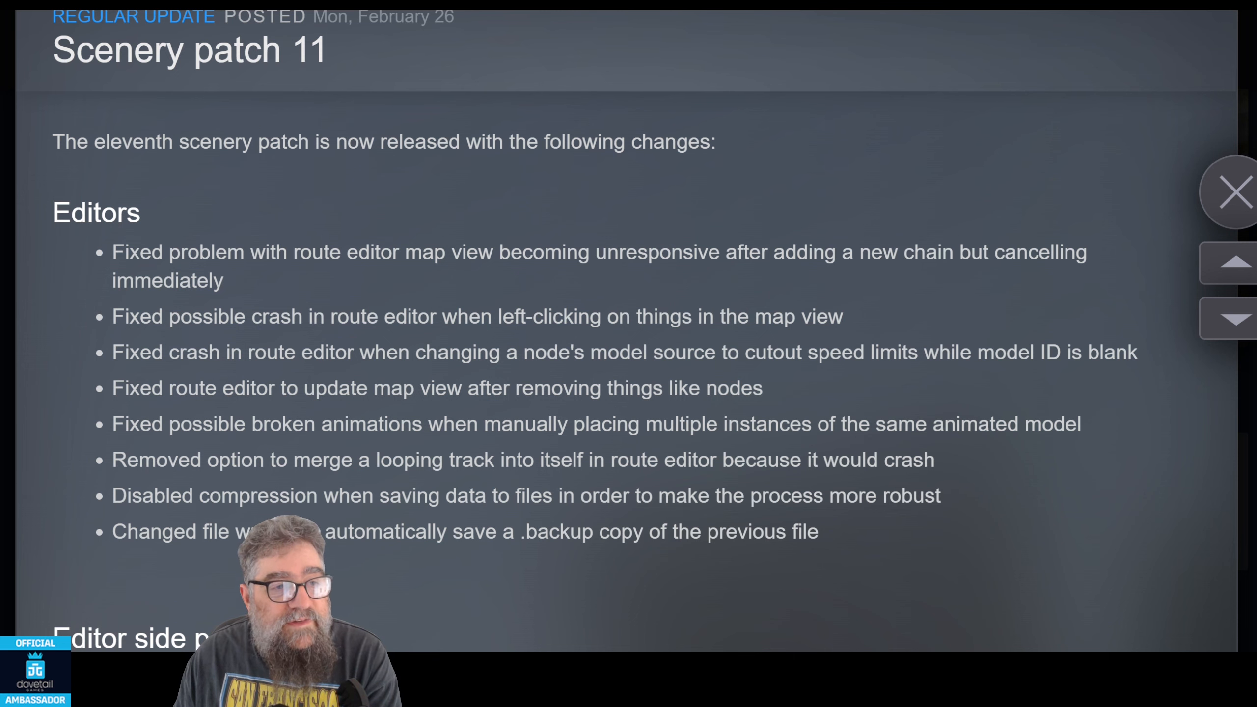
scroll("down", 3)
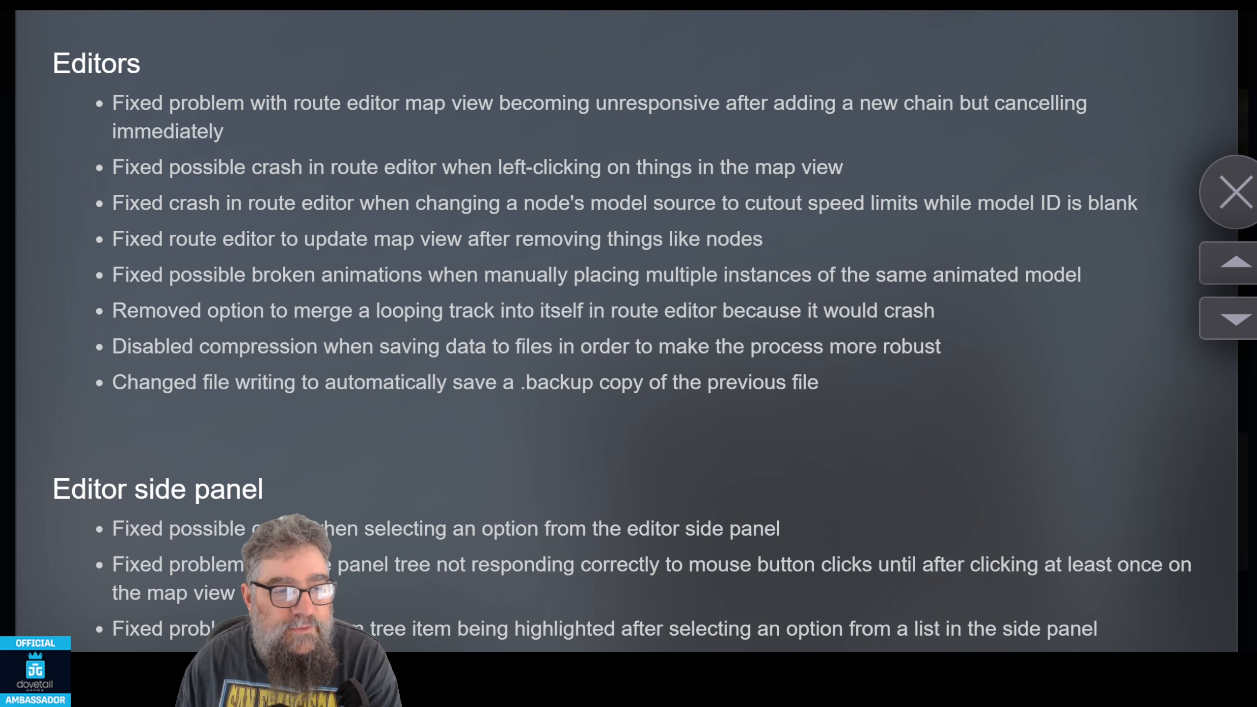
scroll("down", 3)
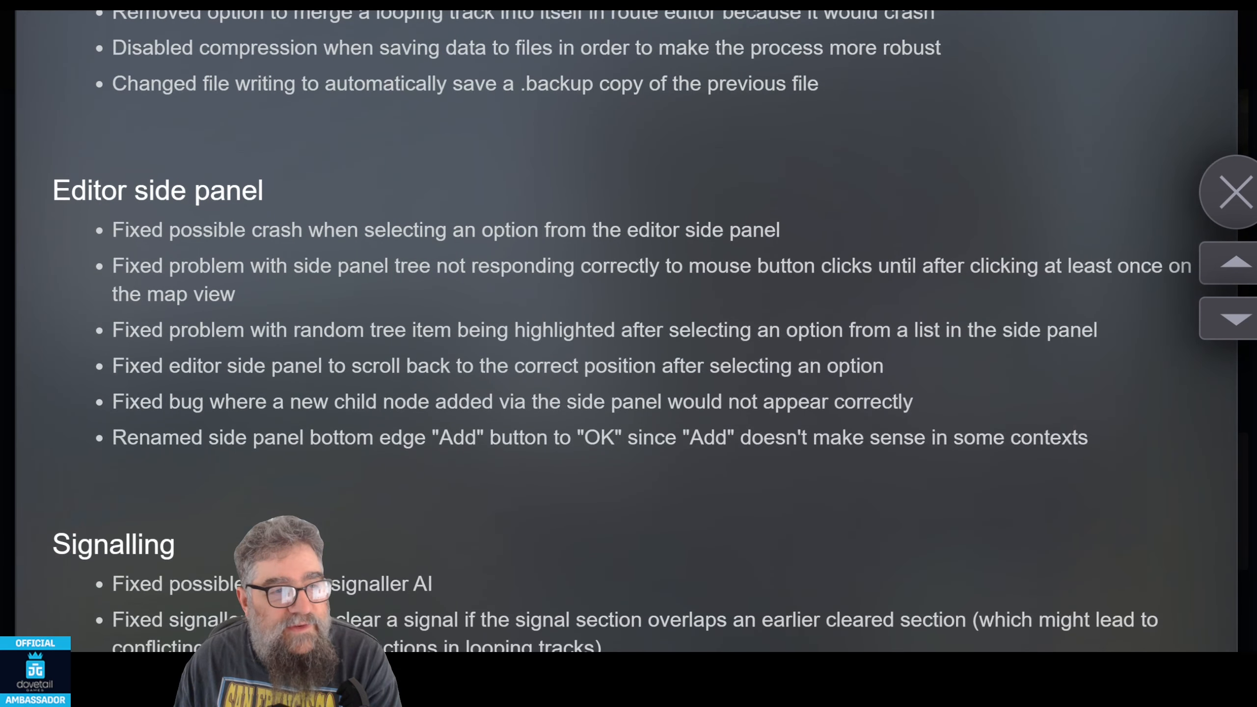
scroll("down", 3)
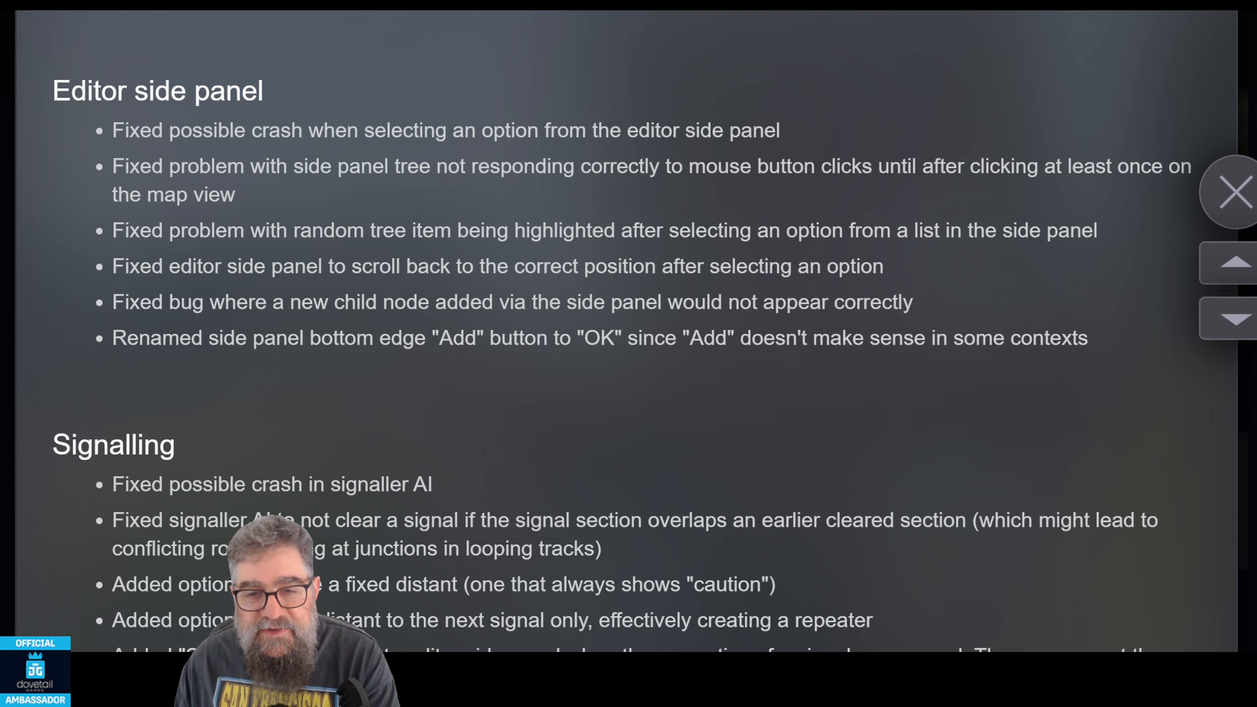
scroll("down", 3)
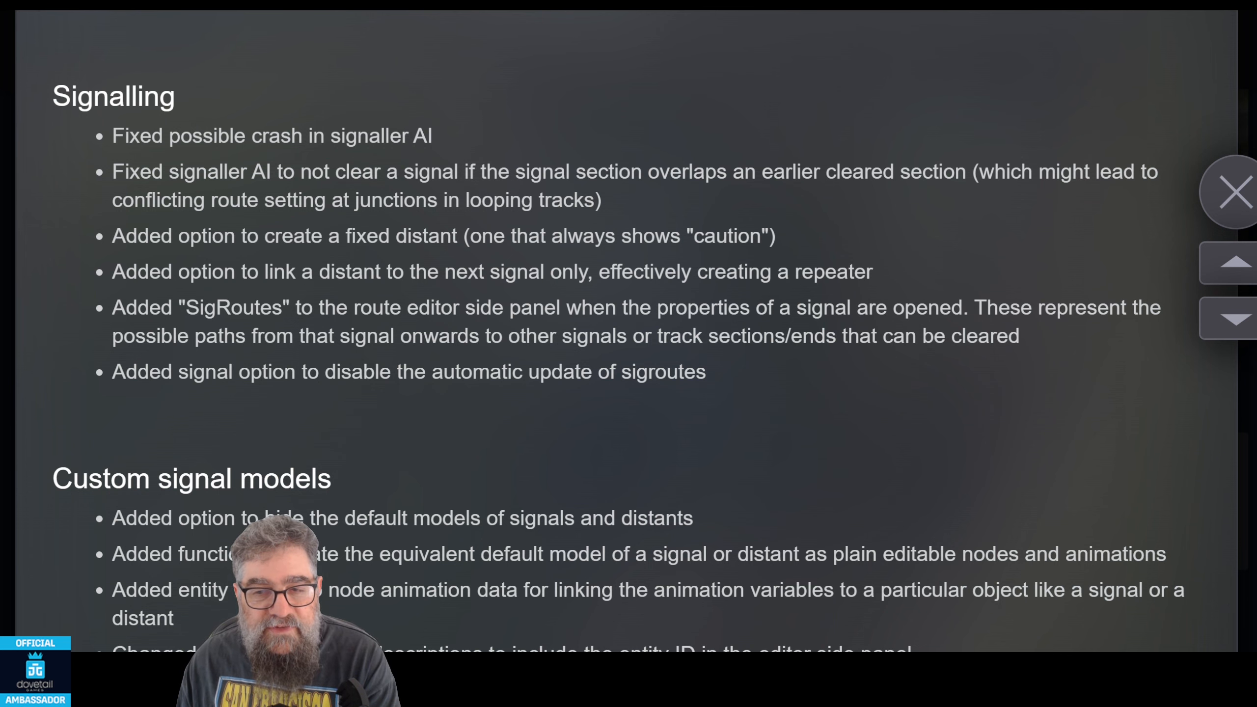
scroll("down", 3)
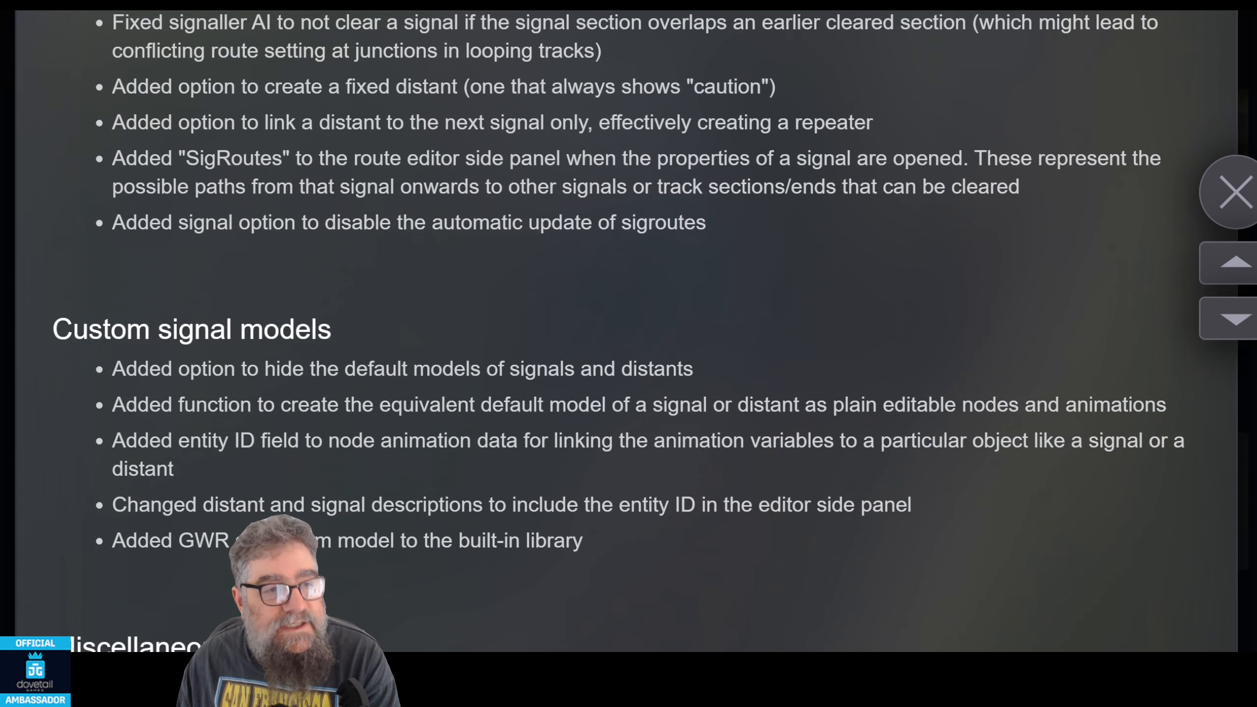
scroll("down", 3)
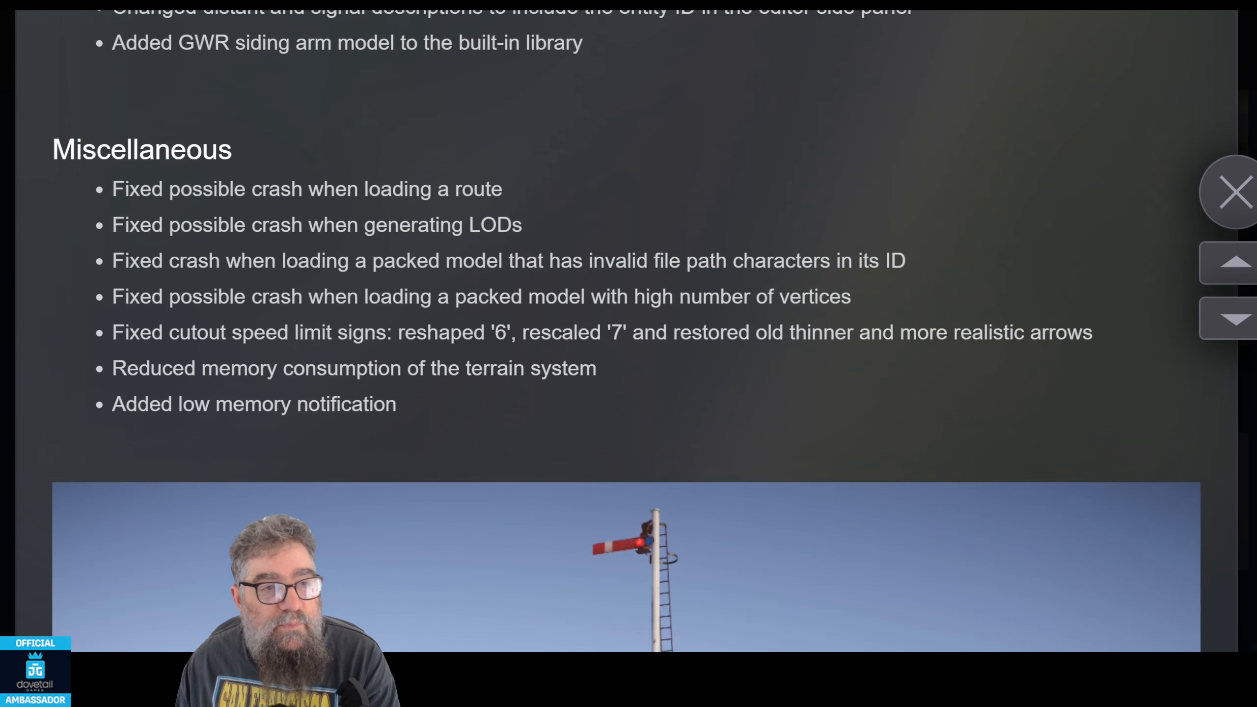
scroll("down", 3)
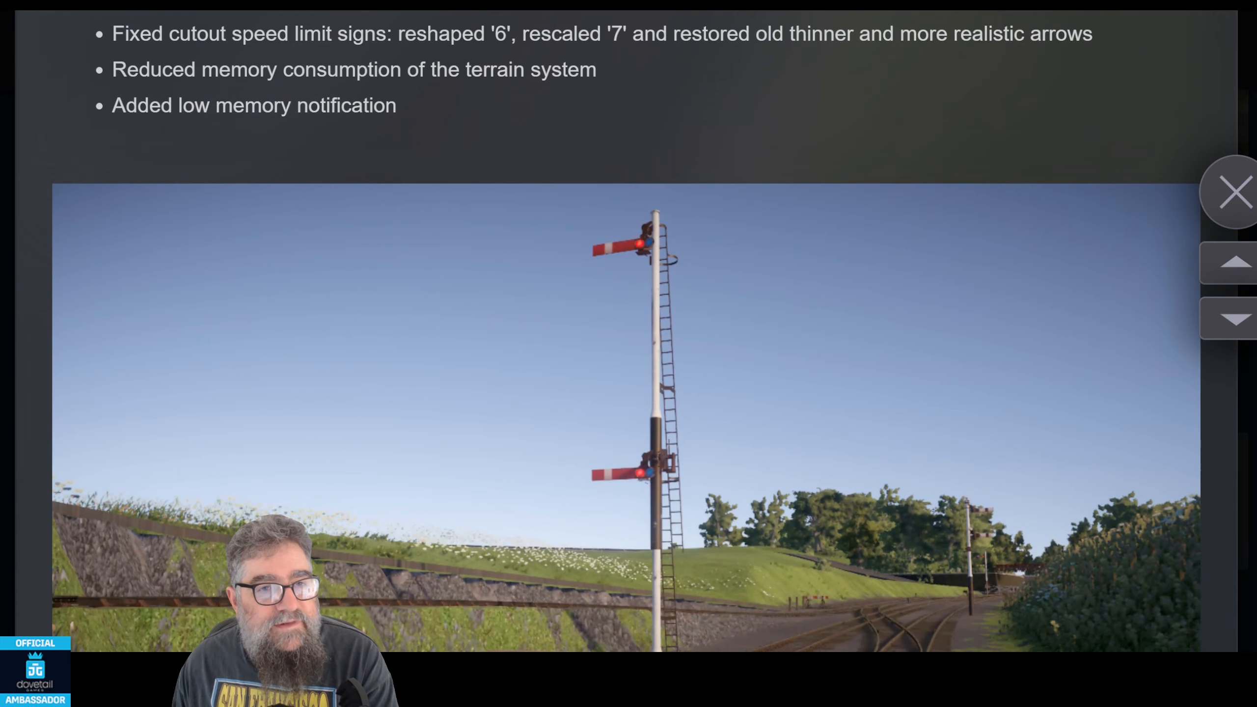
scroll("down", 3)
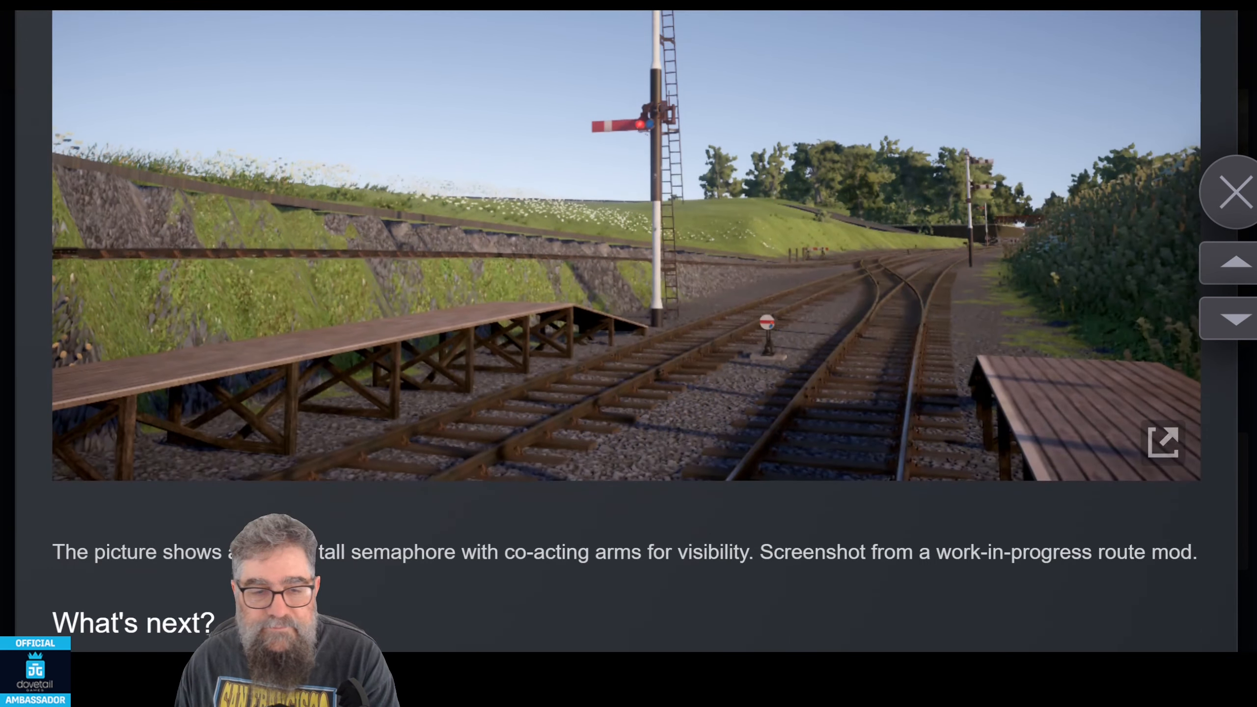
scroll("down", 3)
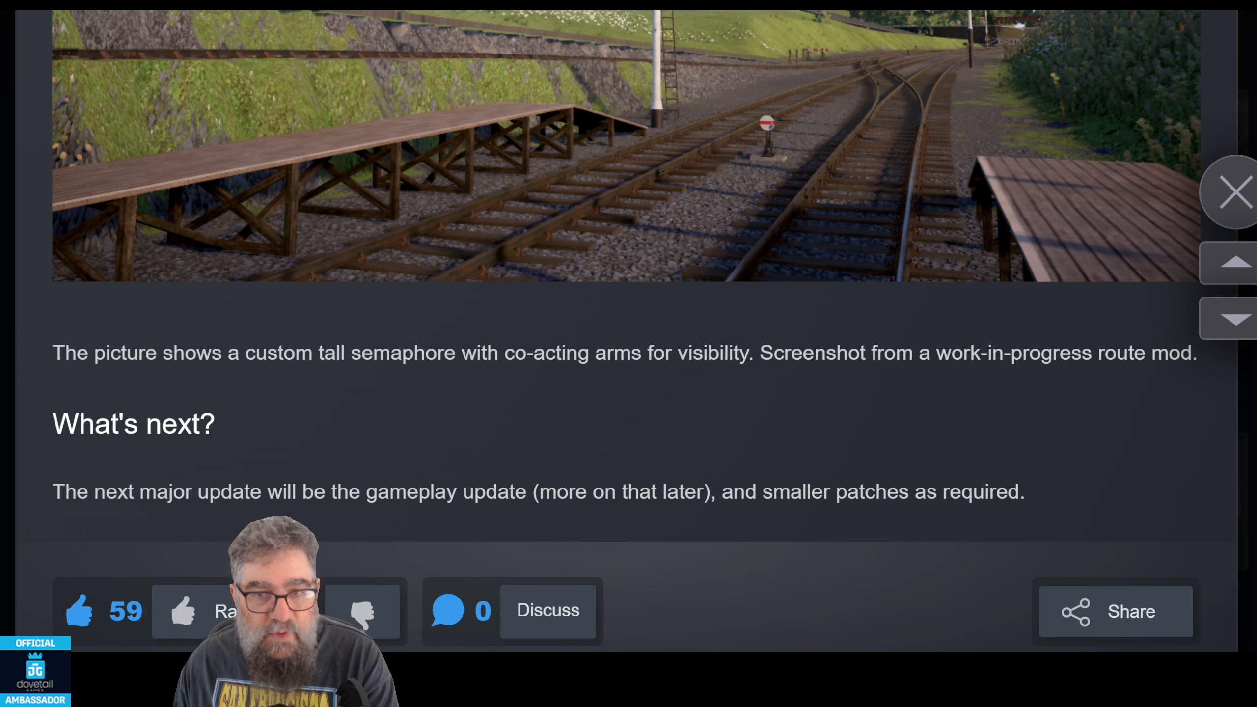
scroll("down", 3)
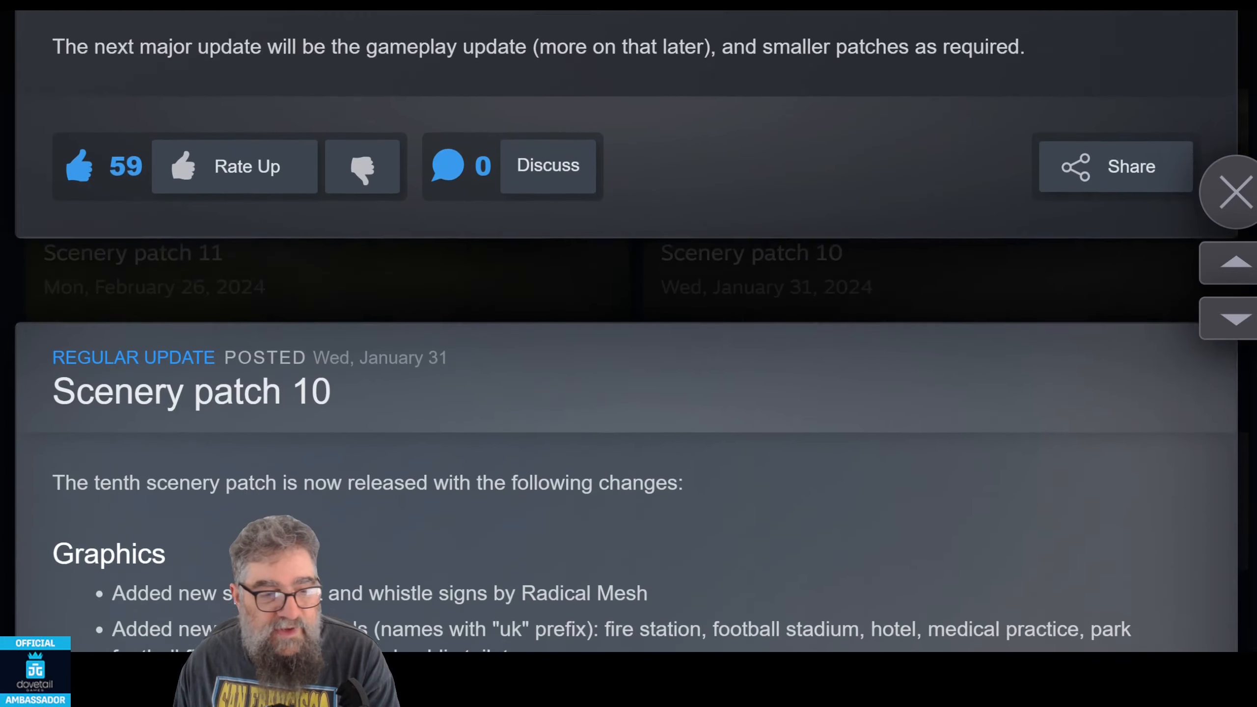
scroll("down", 3)
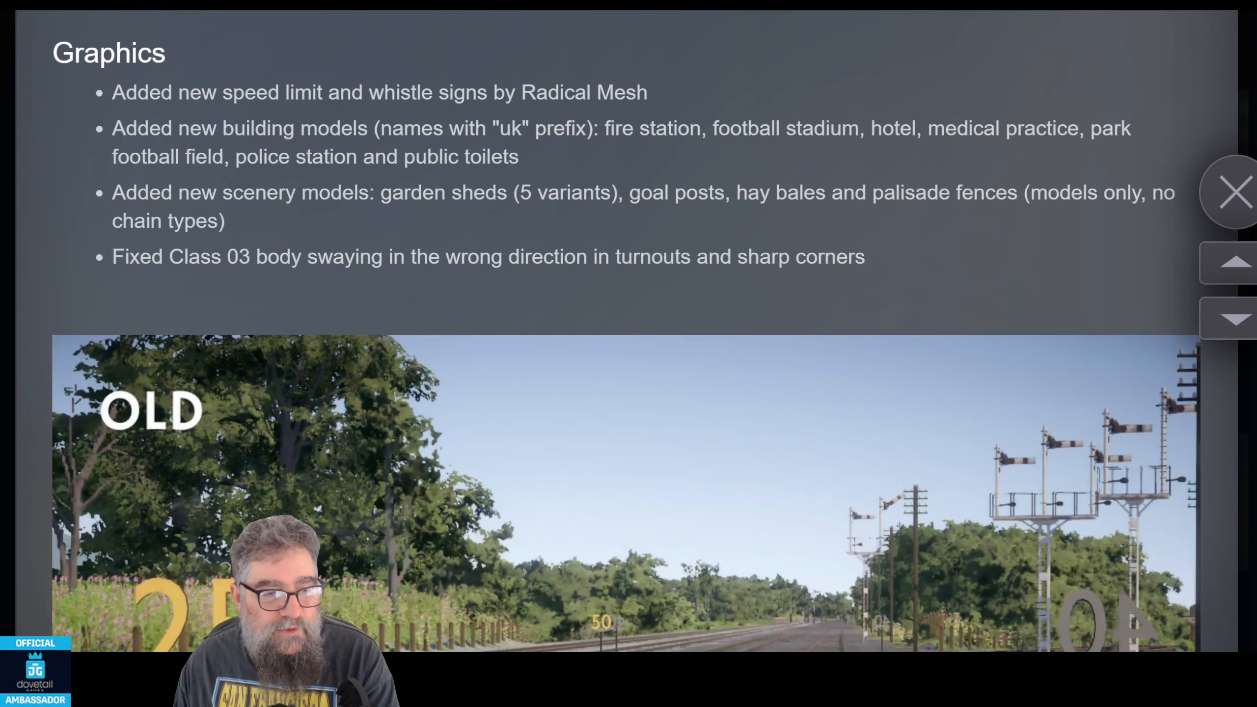